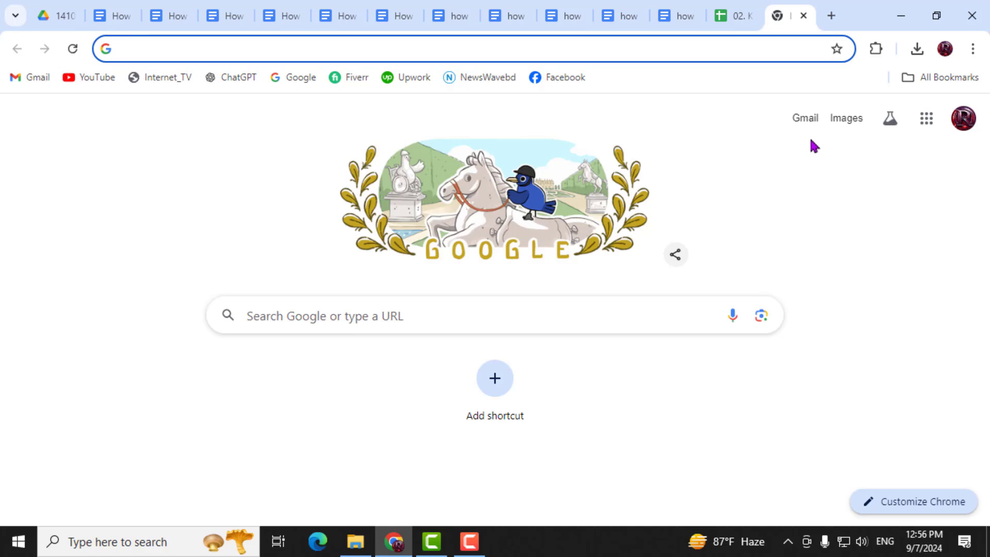
Open Gmail from the Google new tab page.
click(805, 118)
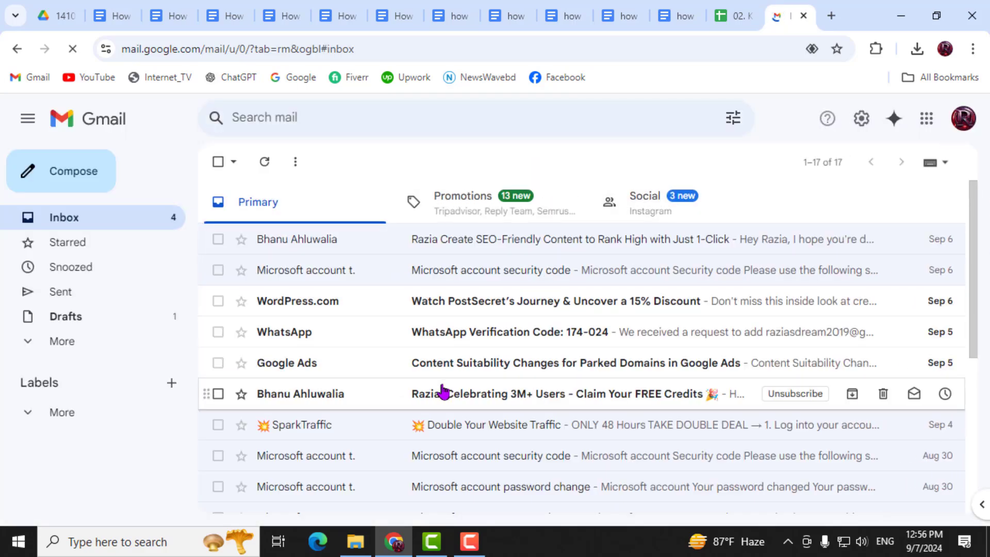
Scroll to the inbox footer's storage meter showing 12.1 GB of 15 GB used.
scroll(down, 3)
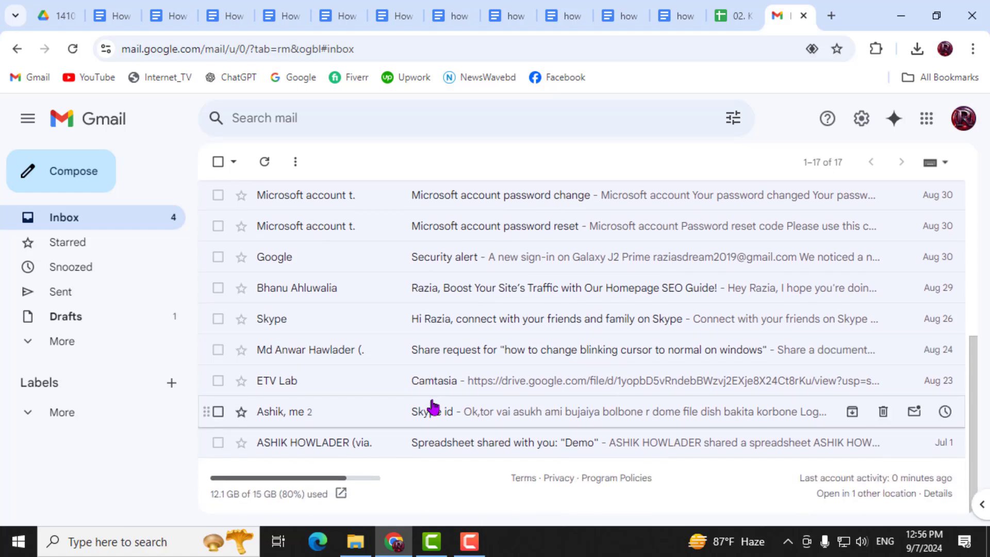
mouse_move(420, 424)
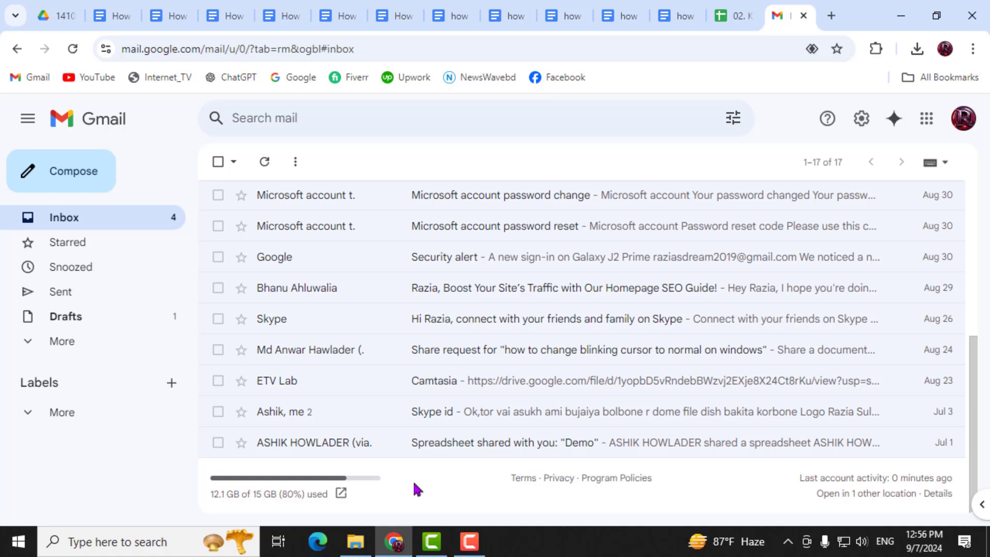
mouse_move(268, 494)
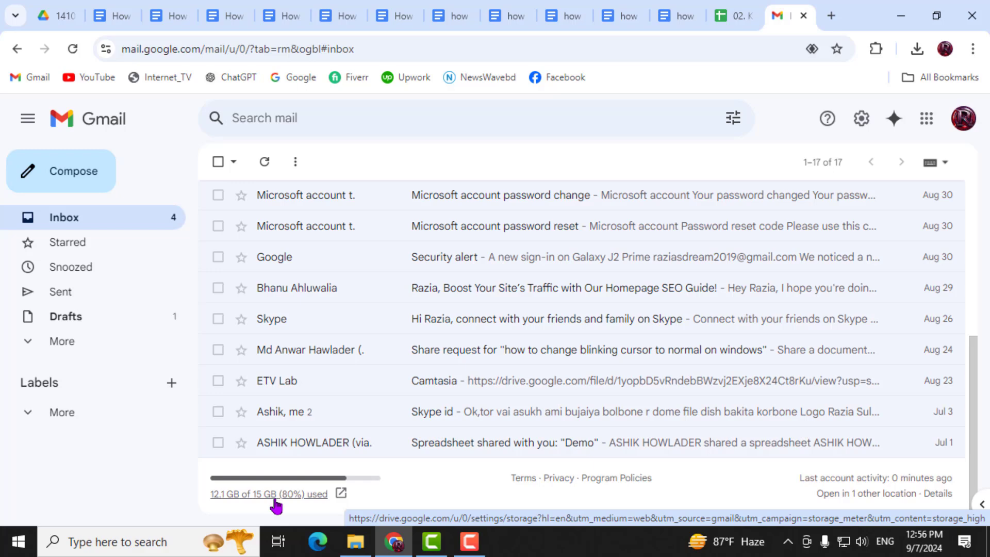
mouse_move(313, 472)
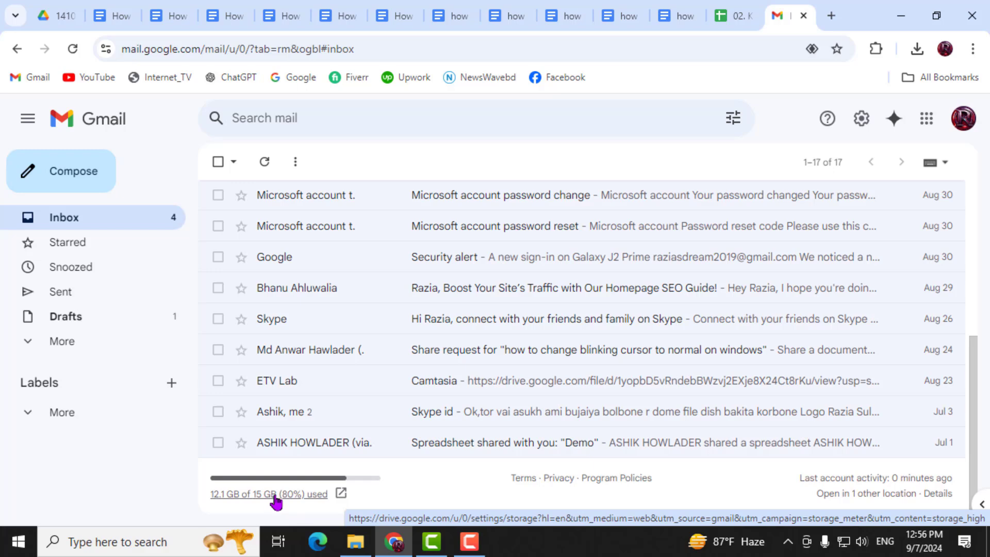
Open the Google One storage page, then Manage your Google Account from the avatar.
click(267, 495)
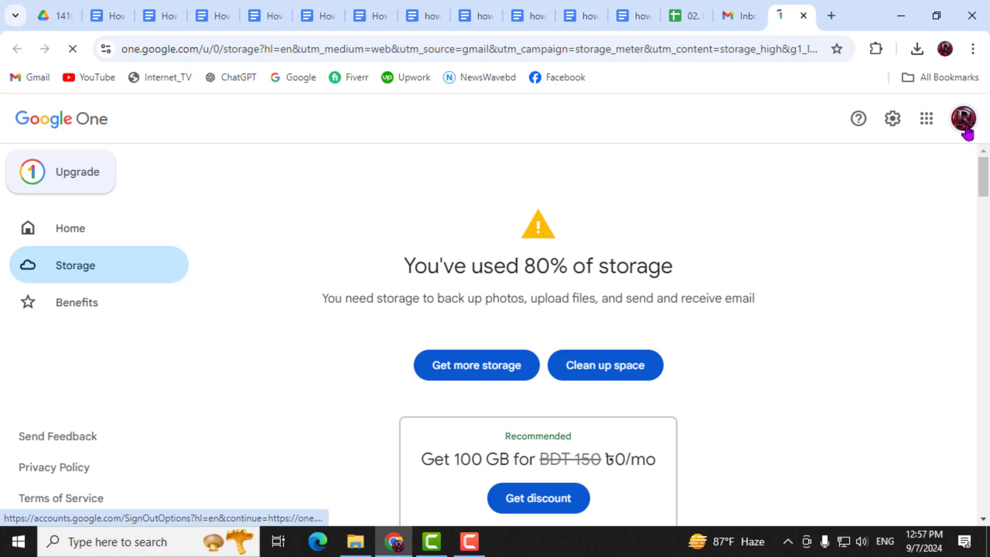
mouse_move(963, 119)
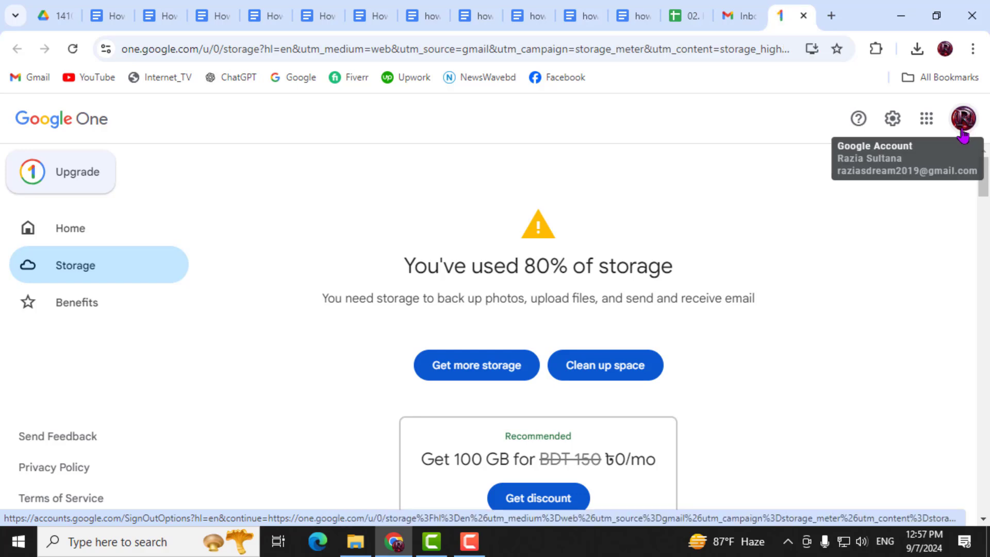
click(962, 118)
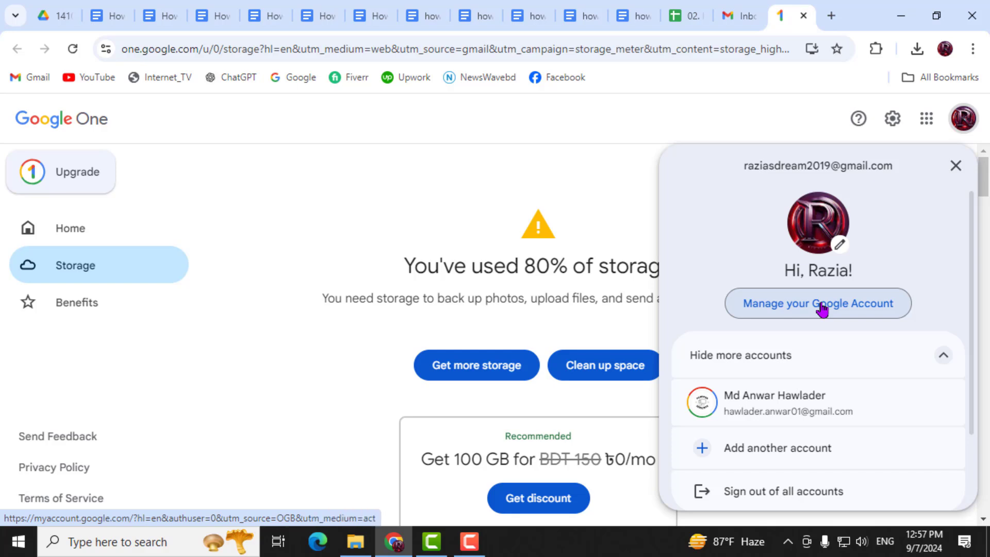
click(817, 303)
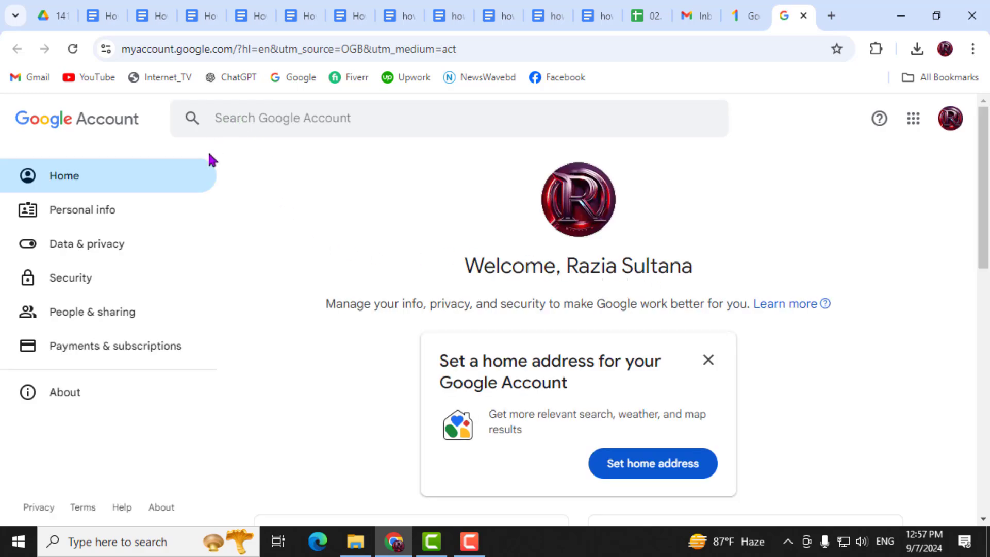
Search Google Account for 'storage' and open the Account storage result.
click(284, 118)
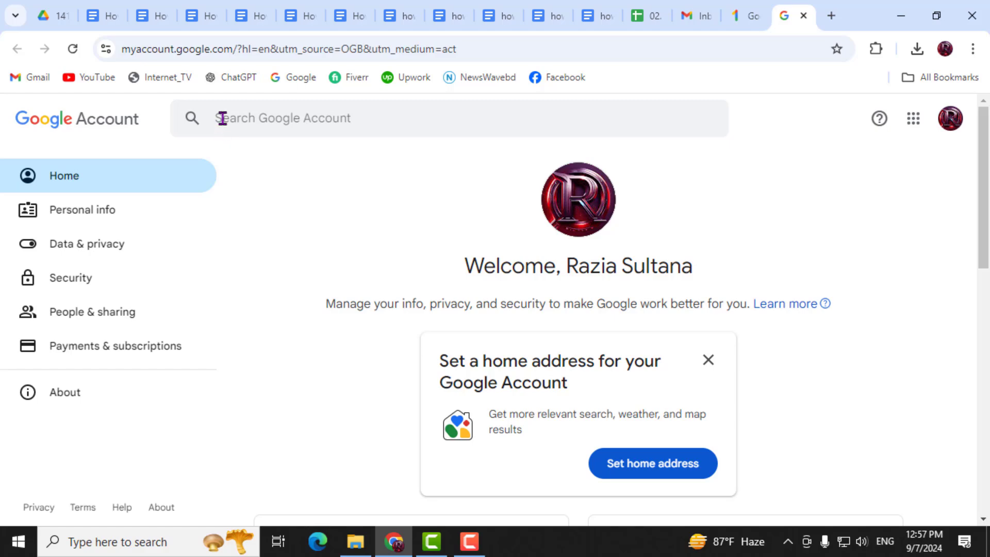
text(s)
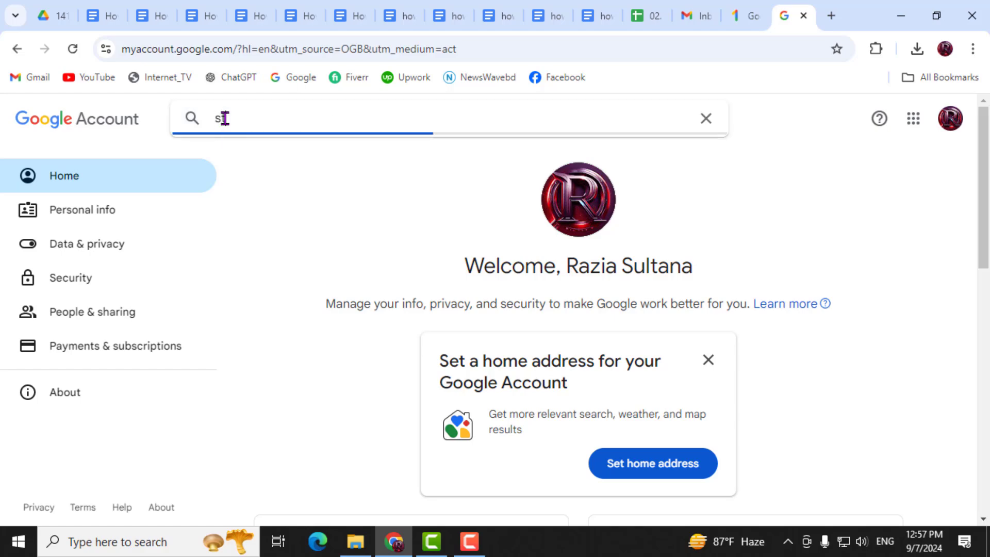
text(orage)
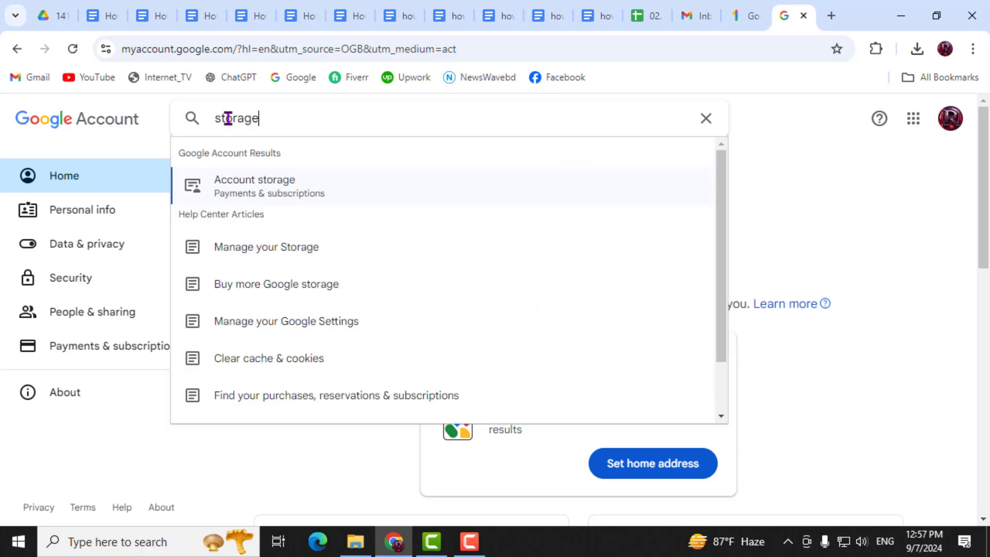
click(255, 186)
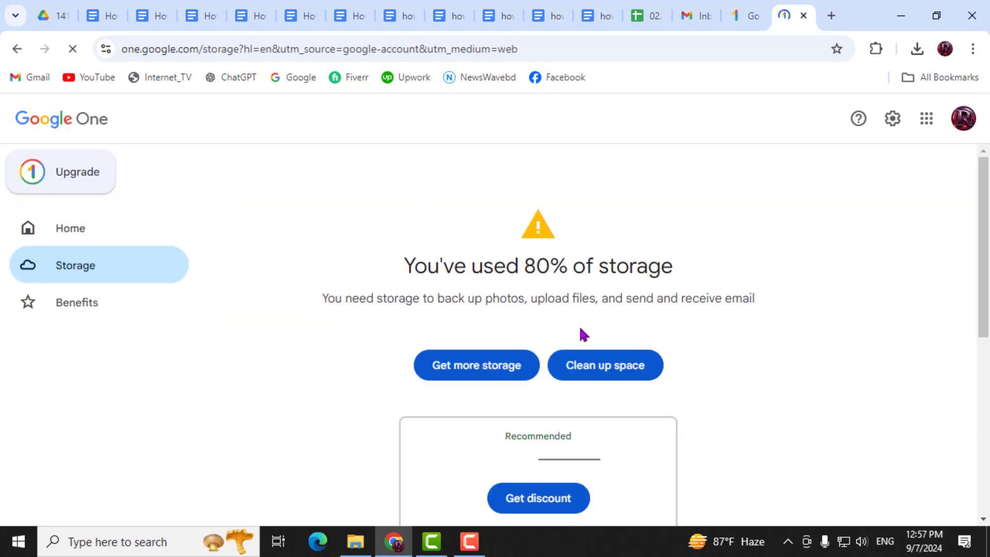